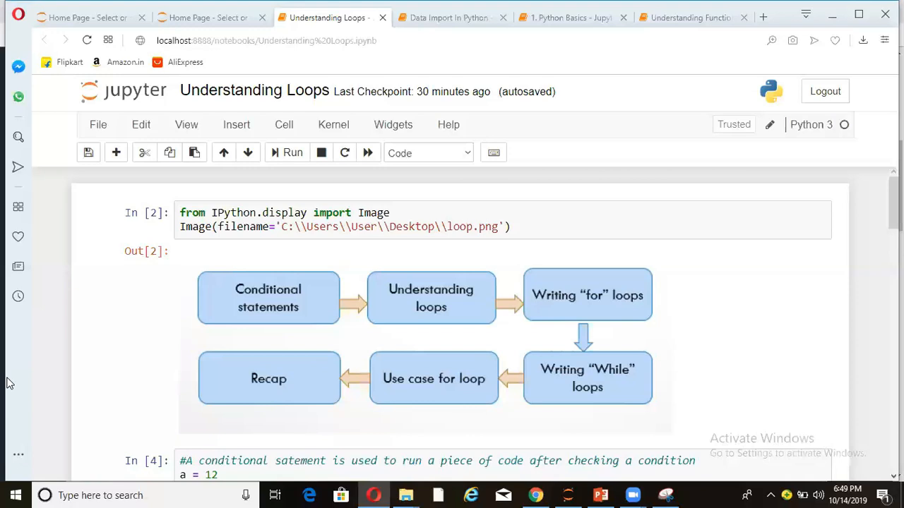
{"action": "mouse_move", "coordinate": [97, 323]}
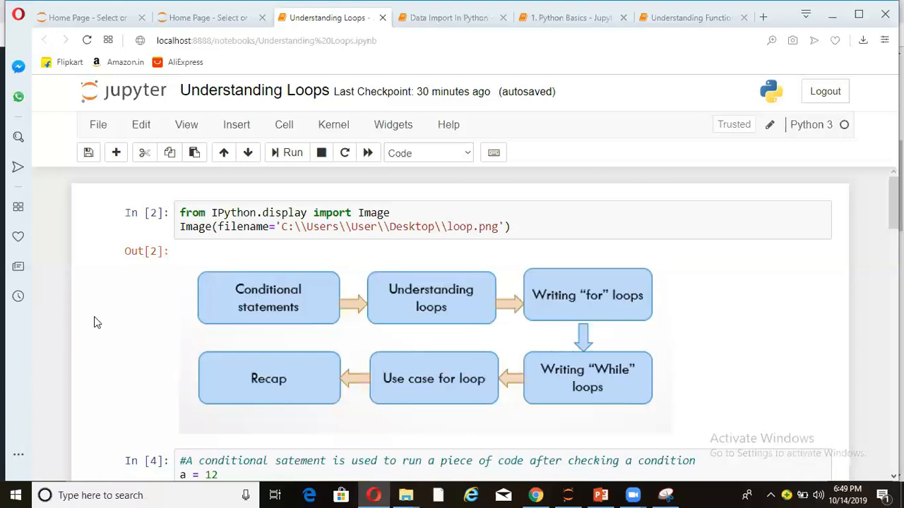
{"action": "mouse_move", "coordinate": [189, 309]}
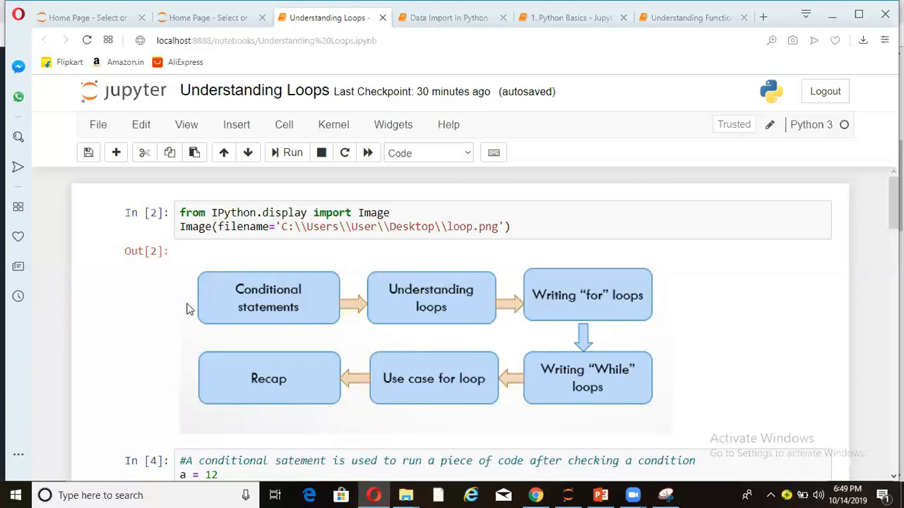
Set b = 12 in the conditional cell, highlighting its if keyword and else-branch print
{"action": "scroll", "scroll_direction": "down", "scroll_amount": 3}
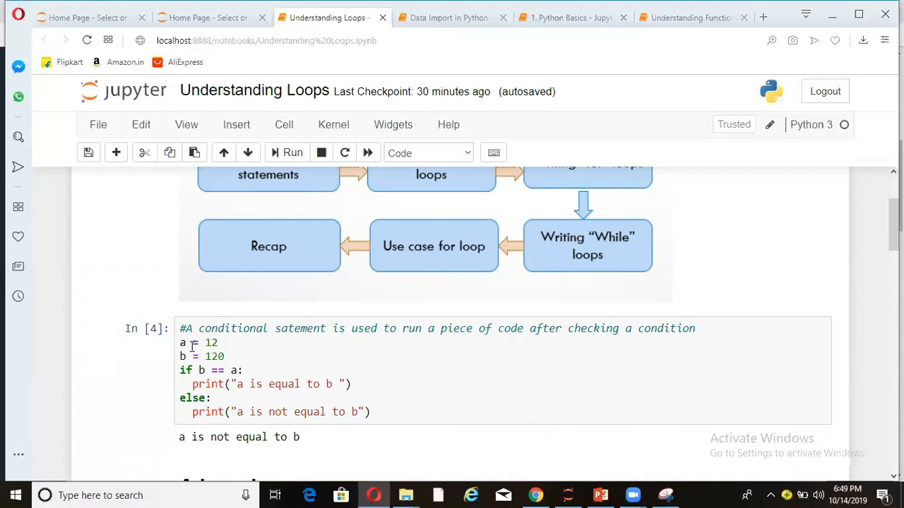
{"action": "left_click", "coordinate": [225, 356]}
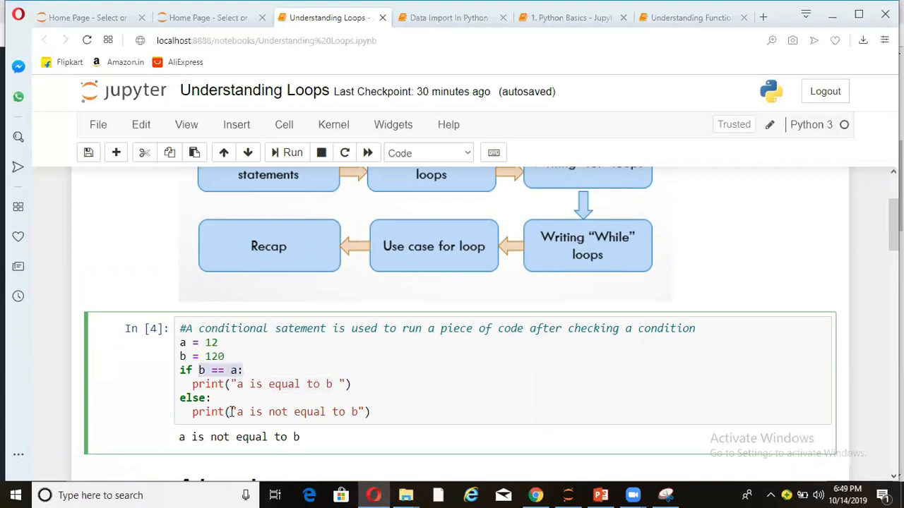
{"action": "left_click", "coordinate": [307, 383]}
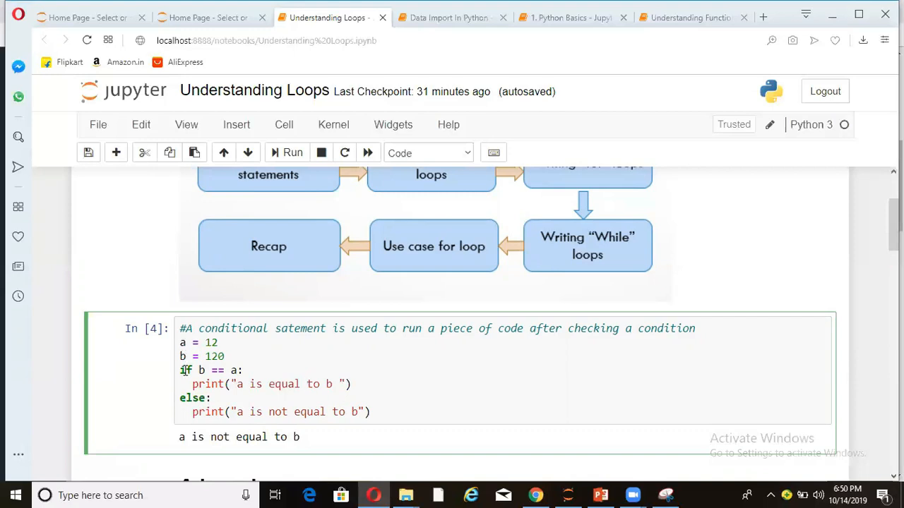
{"action": "double_click", "coordinate": [218, 370]}
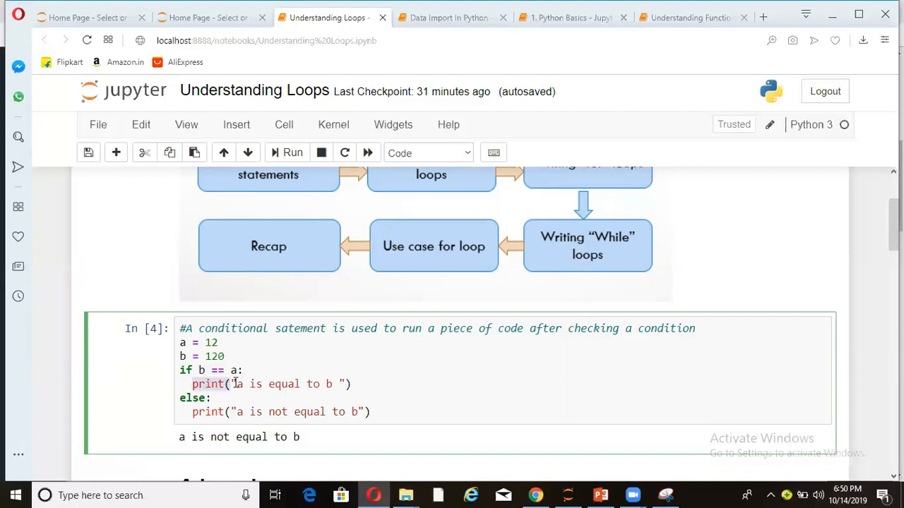
{"action": "left_click_drag", "start_coordinate": [235, 384], "coordinate": [343, 384]}
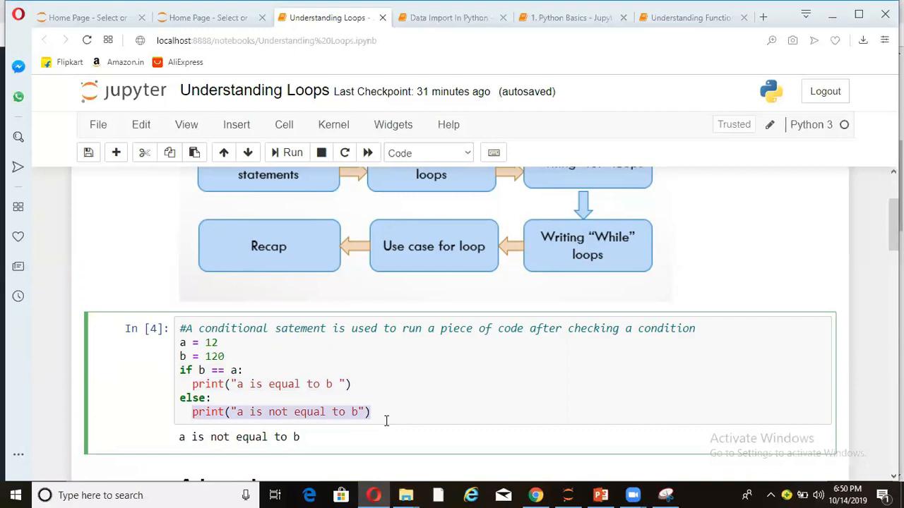
{"action": "left_click", "coordinate": [287, 153]}
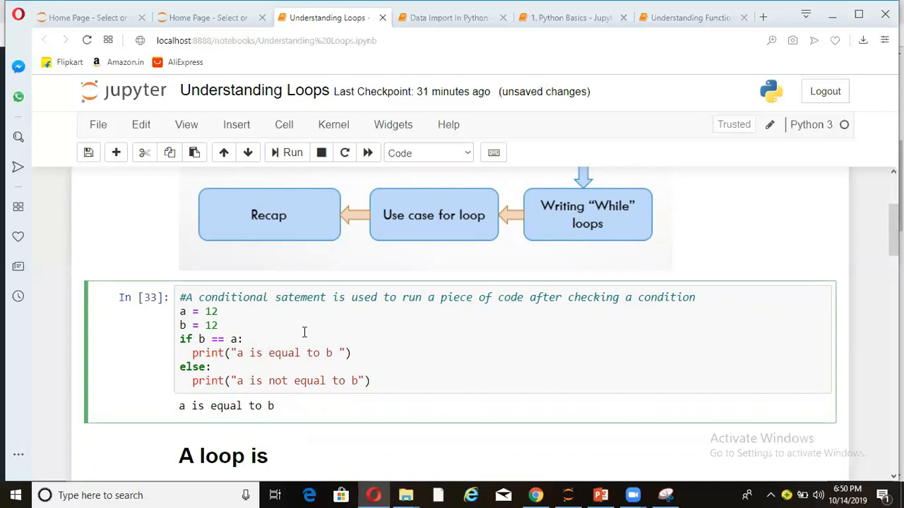
{"action": "mouse_move", "coordinate": [303, 330]}
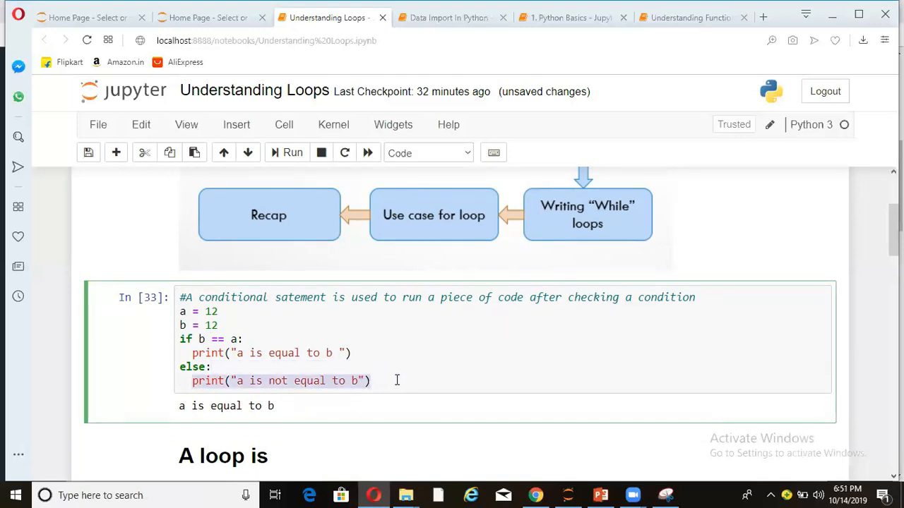
{"action": "scroll", "scroll_direction": "down", "scroll_amount": 3}
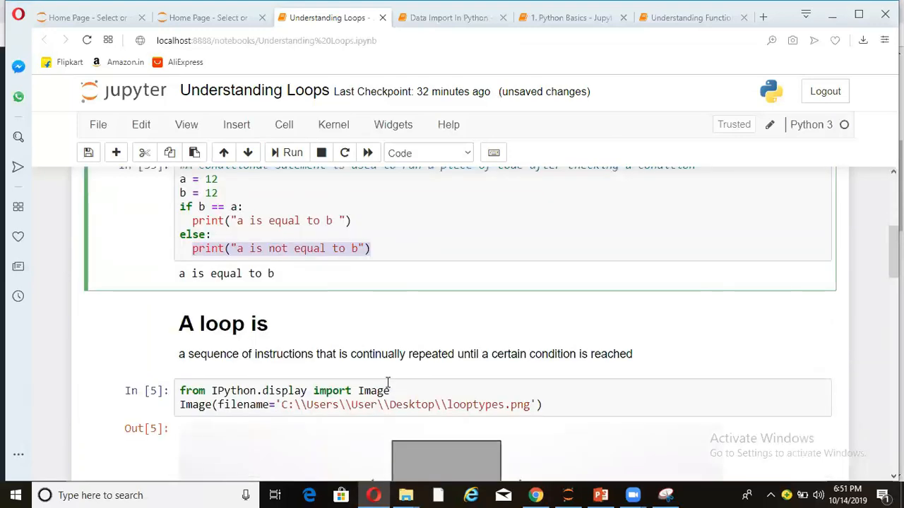
{"action": "scroll", "scroll_direction": "down", "scroll_amount": 3}
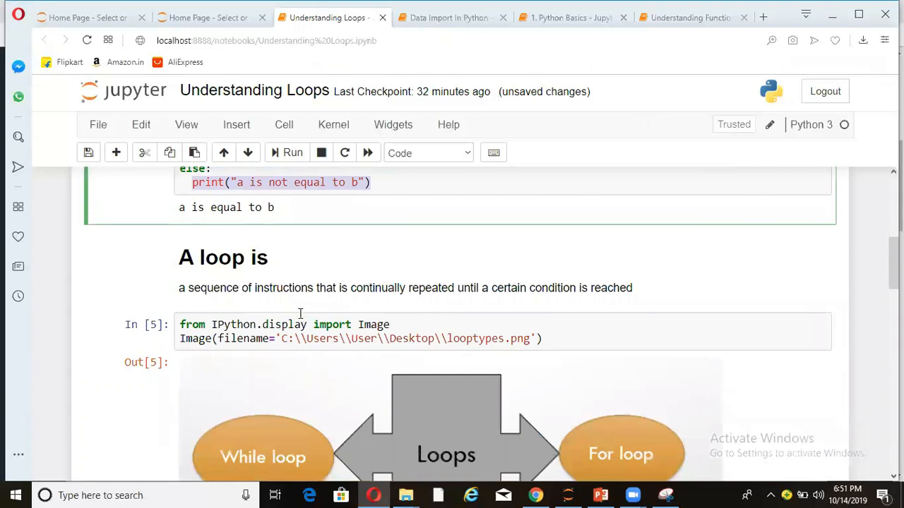
{"action": "scroll", "scroll_direction": "down", "scroll_amount": 3}
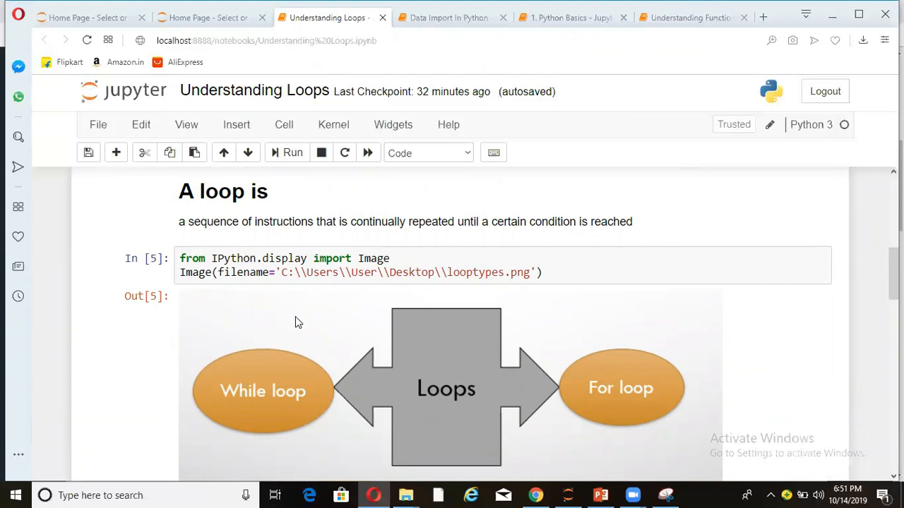
{"action": "scroll", "scroll_direction": "down", "scroll_amount": 3}
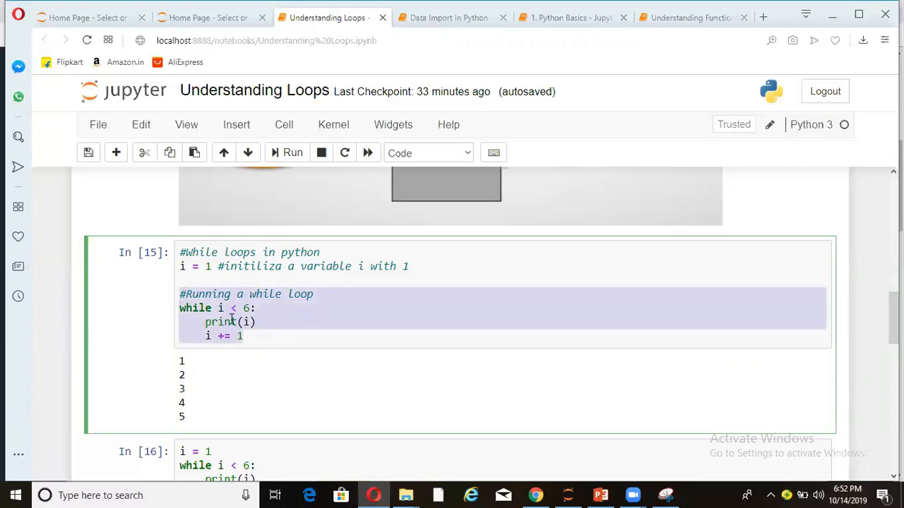
{"action": "left_click", "coordinate": [225, 308]}
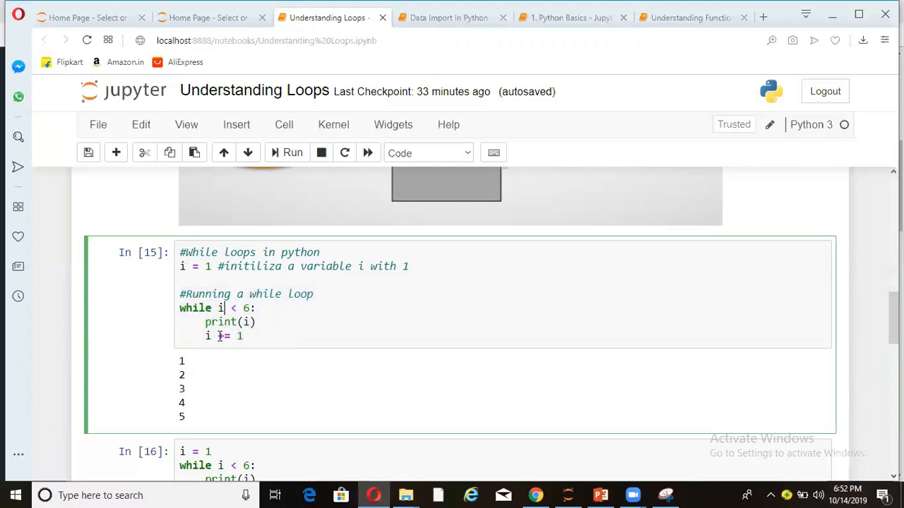
{"action": "double_click", "coordinate": [182, 361]}
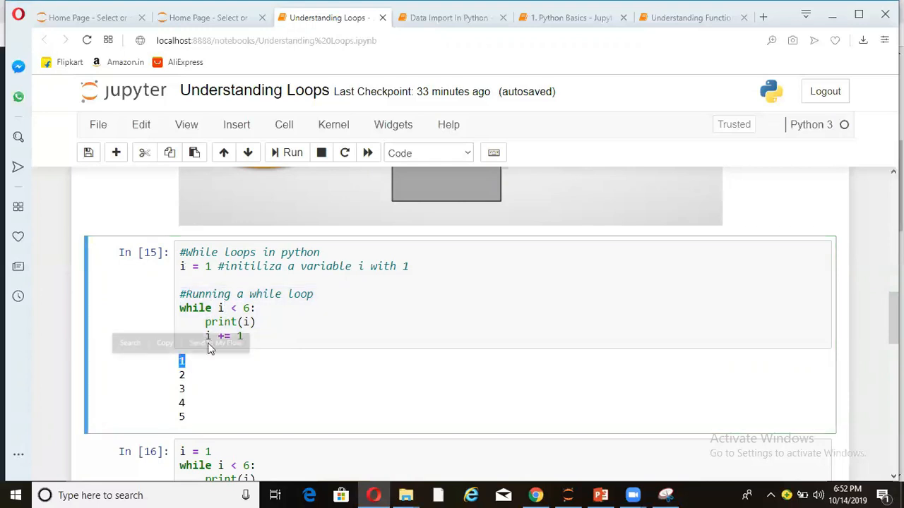
{"action": "left_click", "coordinate": [258, 322]}
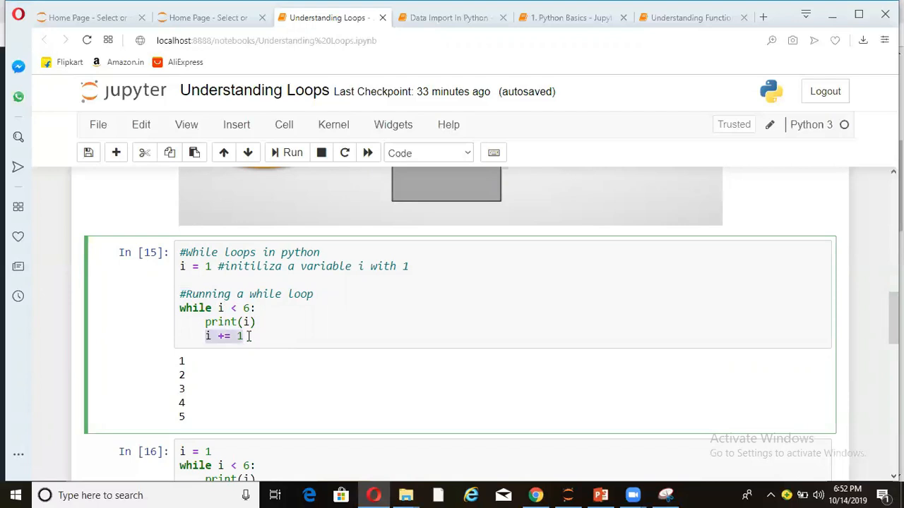
{"action": "double_click", "coordinate": [181, 374]}
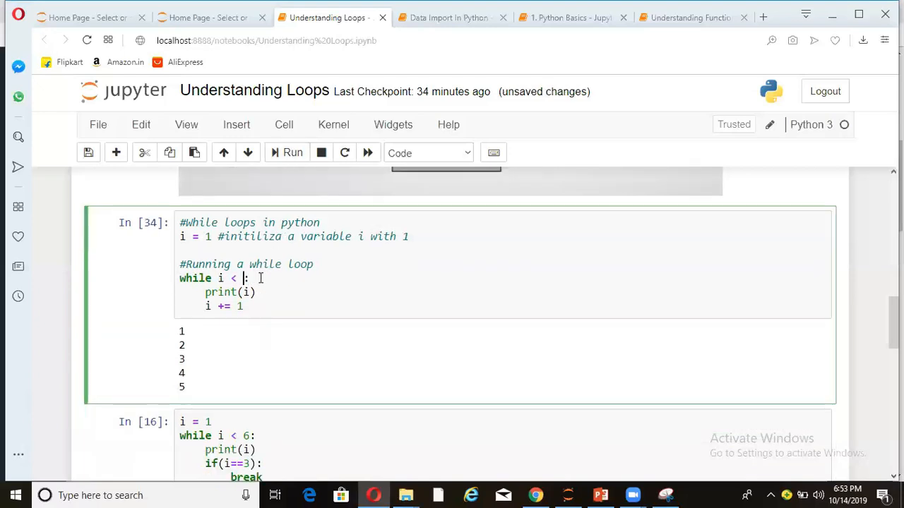
Change the while condition to i < 10 and rerun the cell to print 1 through 9
{"action": "type", "text": "10"}
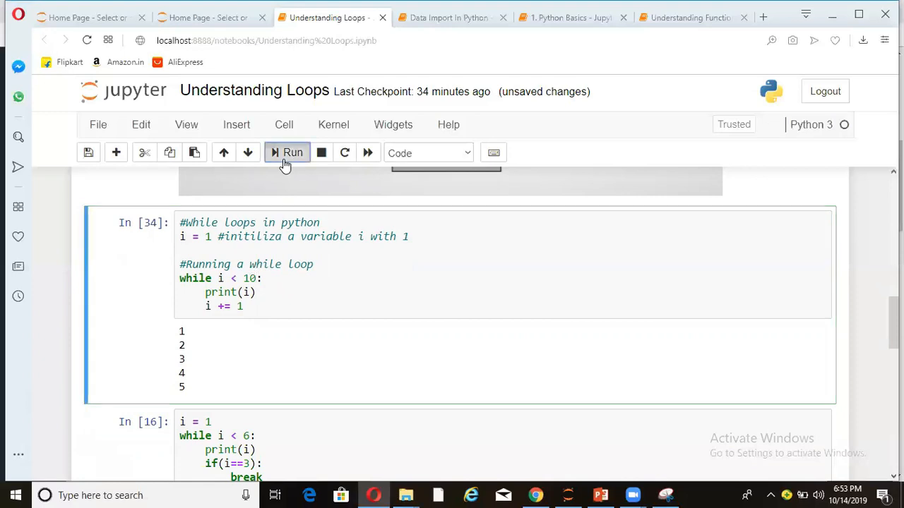
{"action": "left_click", "coordinate": [286, 153]}
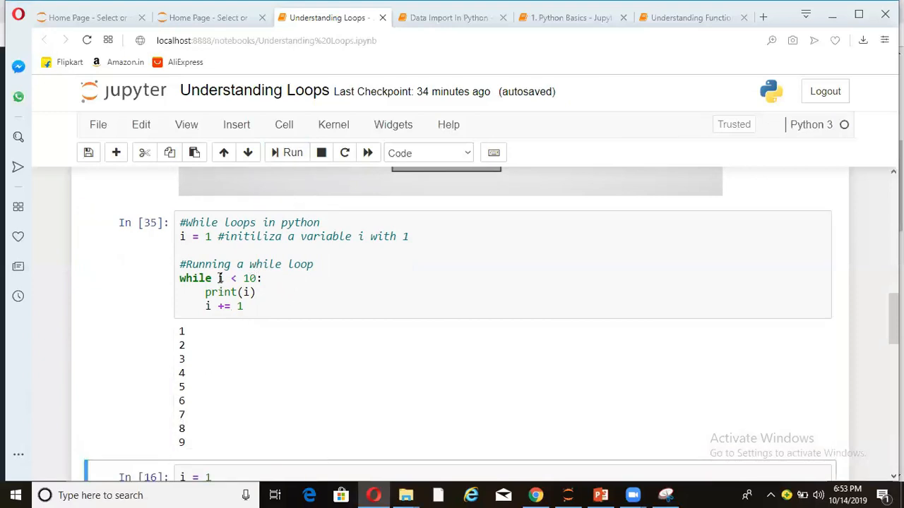
{"action": "left_click", "coordinate": [314, 292]}
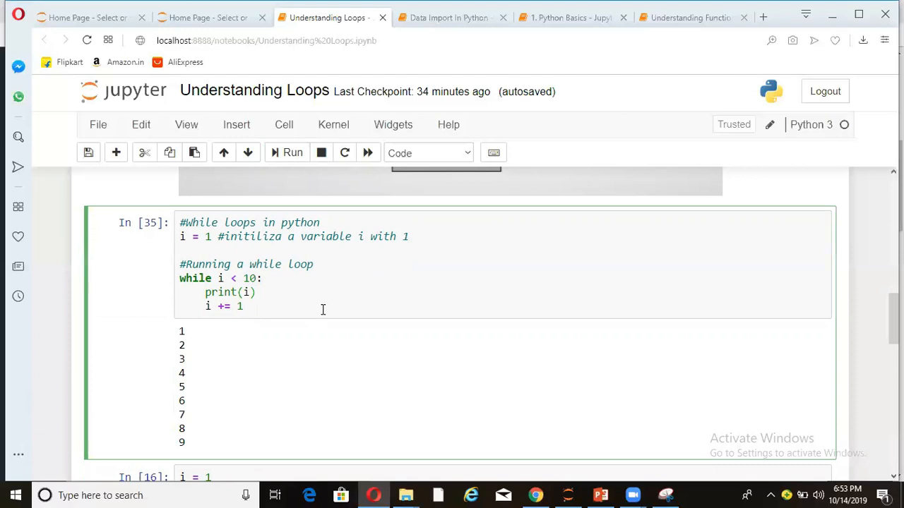
{"action": "scroll", "scroll_direction": "down", "scroll_amount": 3}
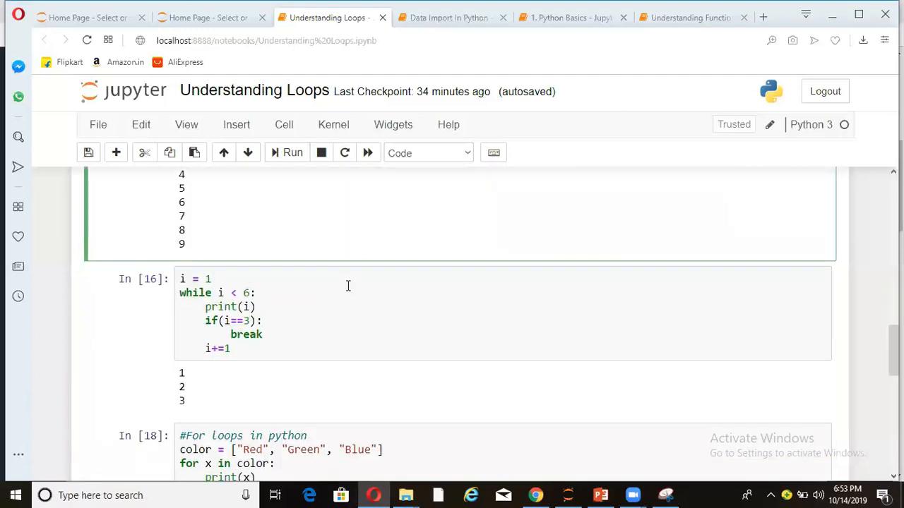
{"action": "mouse_move", "coordinate": [288, 267]}
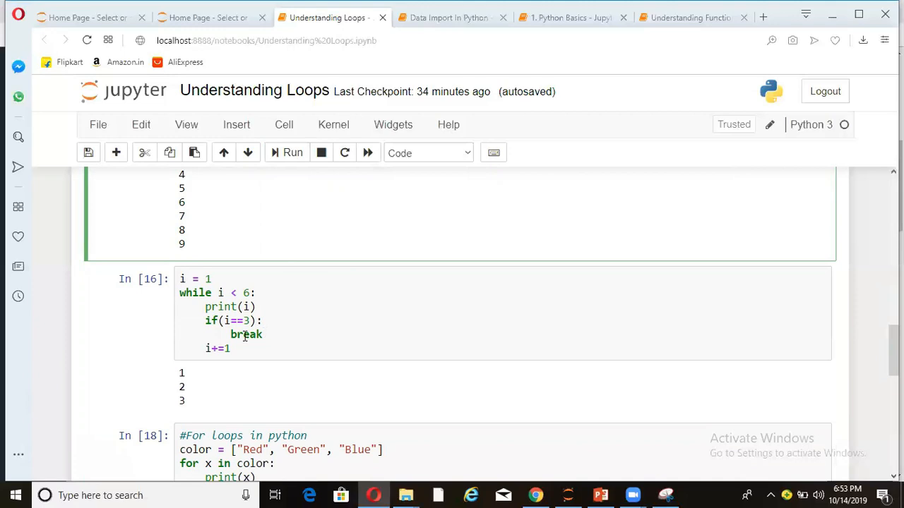
{"action": "left_click", "coordinate": [310, 330]}
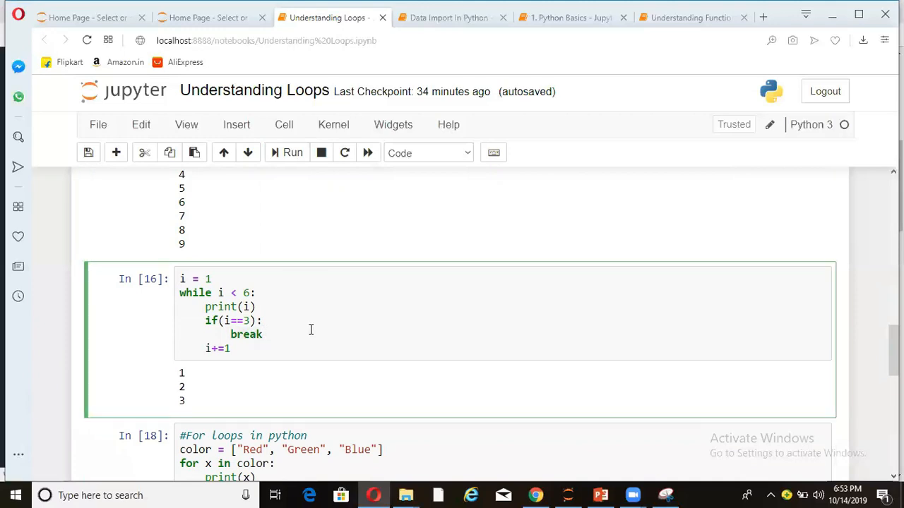
{"action": "mouse_move", "coordinate": [243, 279]}
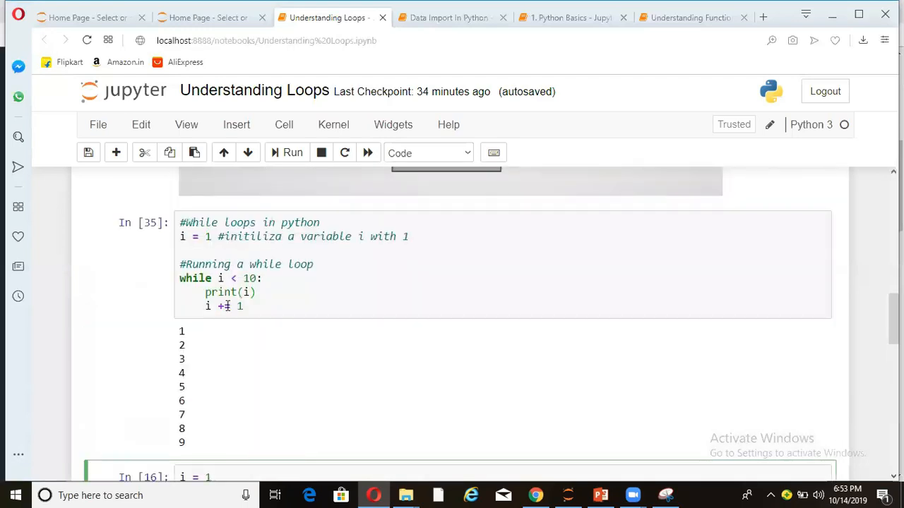
{"action": "scroll", "scroll_direction": "down", "scroll_amount": 3}
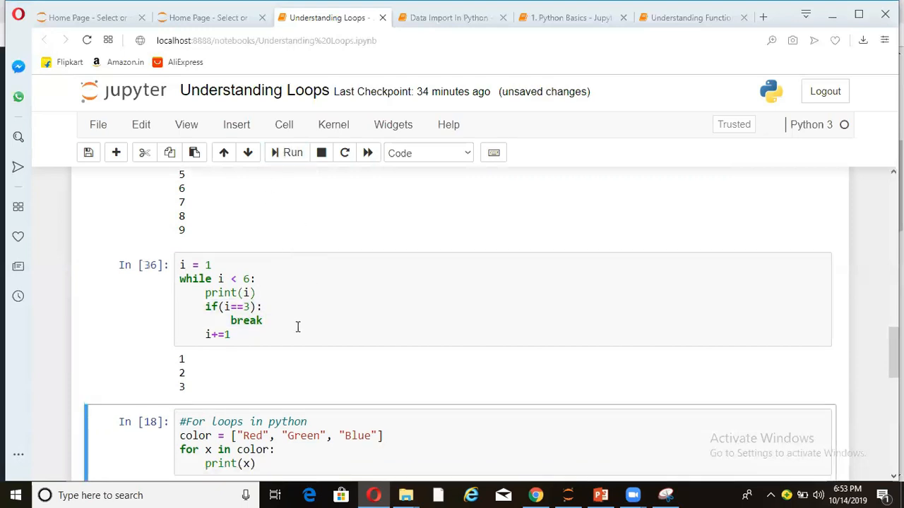
{"action": "mouse_move", "coordinate": [209, 325]}
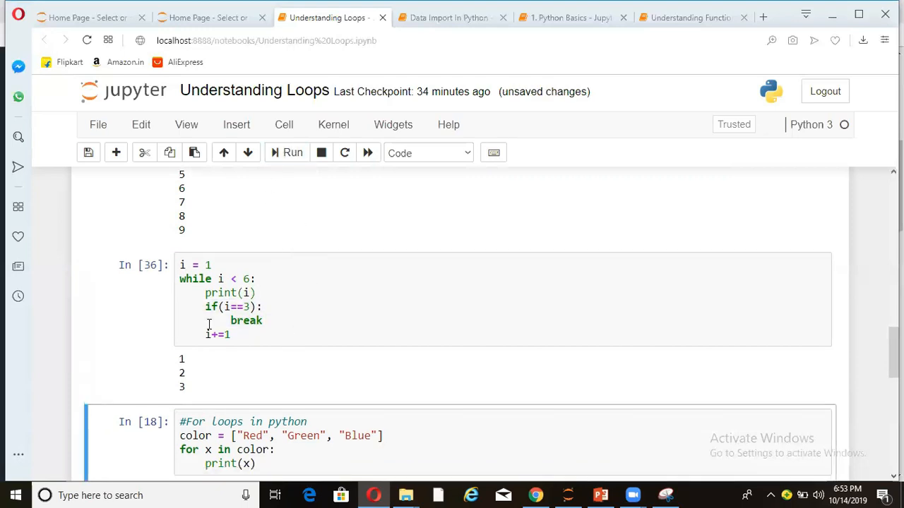
{"action": "double_click", "coordinate": [181, 359]}
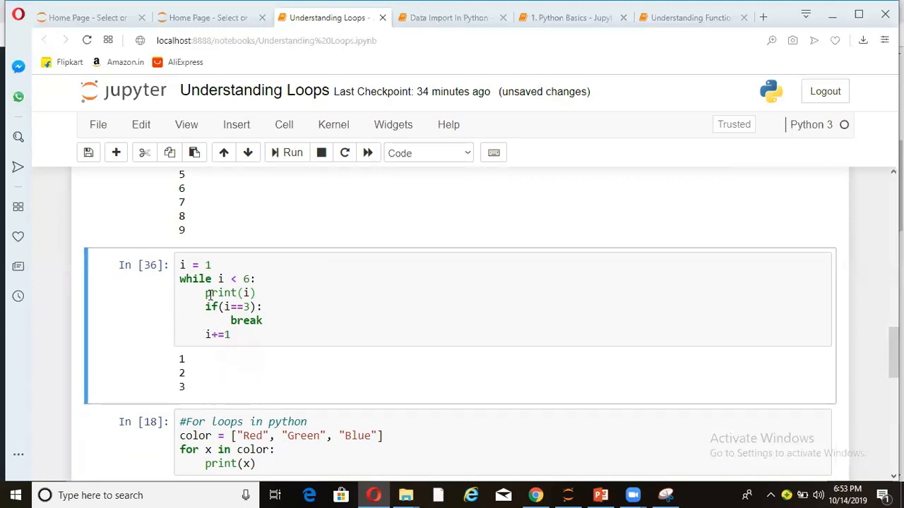
{"action": "double_click", "coordinate": [221, 292]}
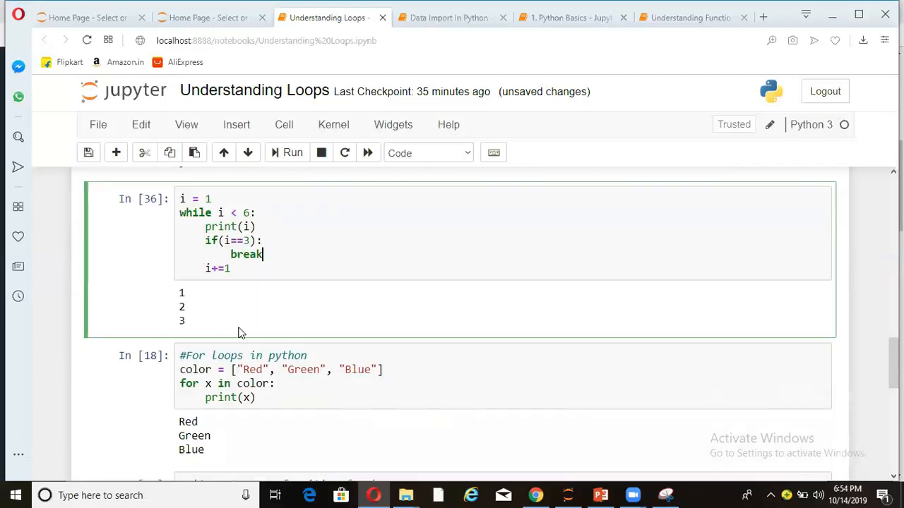
Select loop variable x in the colour loop and rerun it for Red, Green, Blue
{"action": "scroll", "scroll_direction": "down", "scroll_amount": 3}
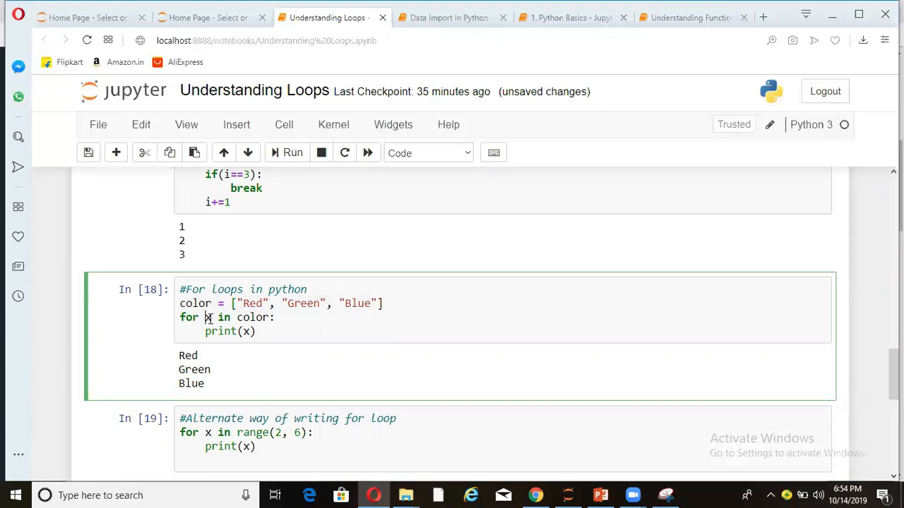
{"action": "double_click", "coordinate": [219, 317]}
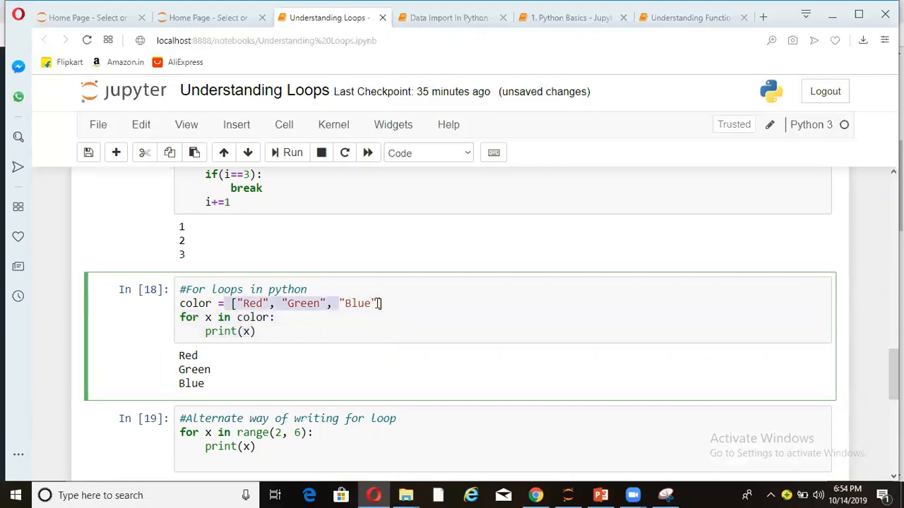
{"action": "left_click", "coordinate": [300, 322]}
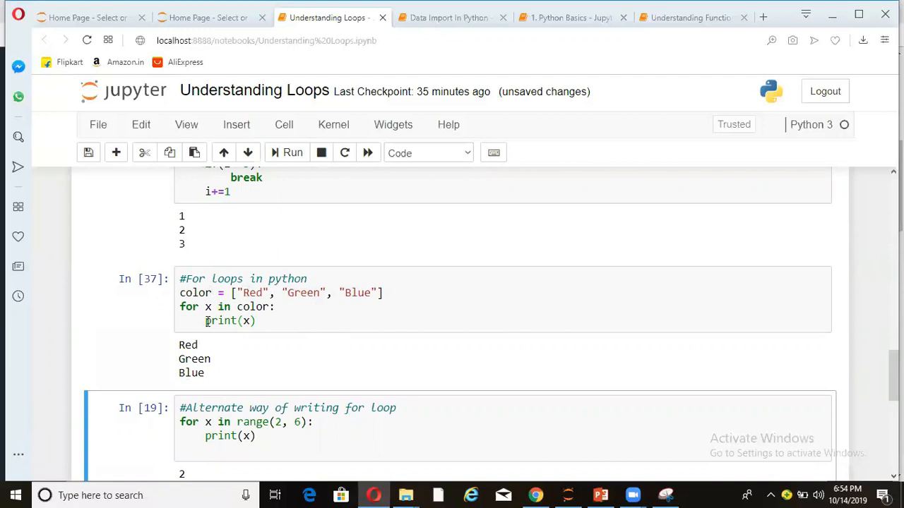
Change print(x) to print(len(x)) in the colour loop and run it, giving 3, 5, 4
{"action": "left_click", "coordinate": [229, 320]}
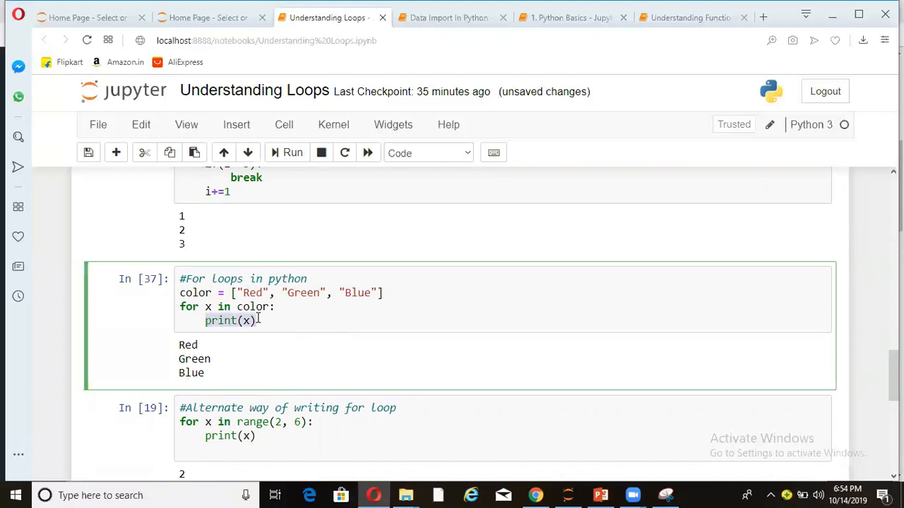
{"action": "left_click", "coordinate": [248, 320]}
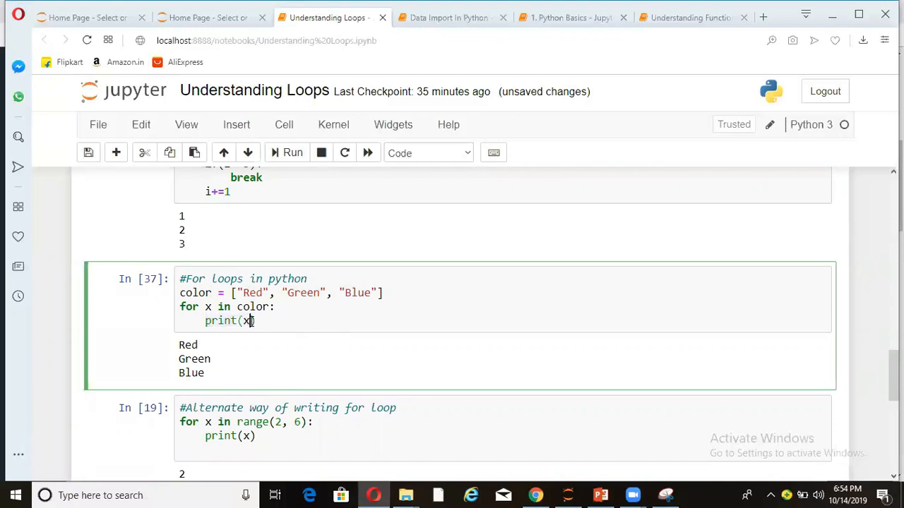
{"action": "type", "text": "length"}
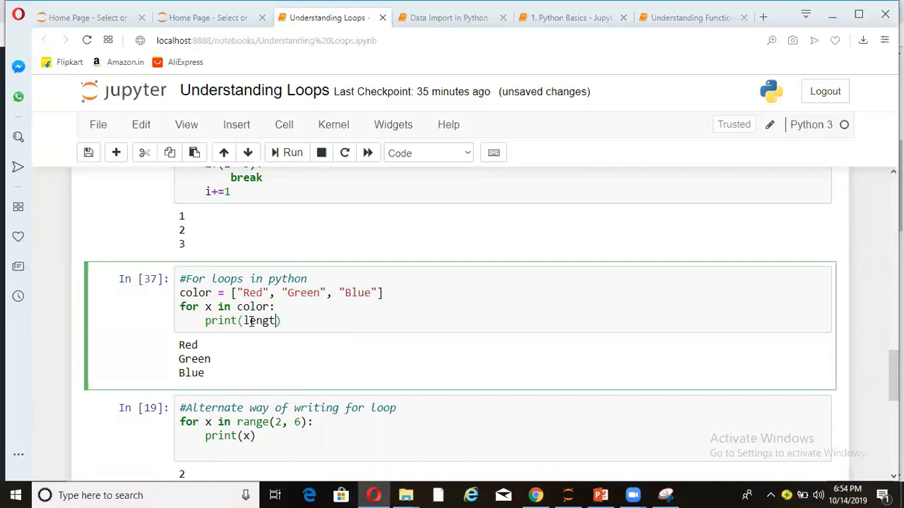
{"action": "type", "text": "h()"}
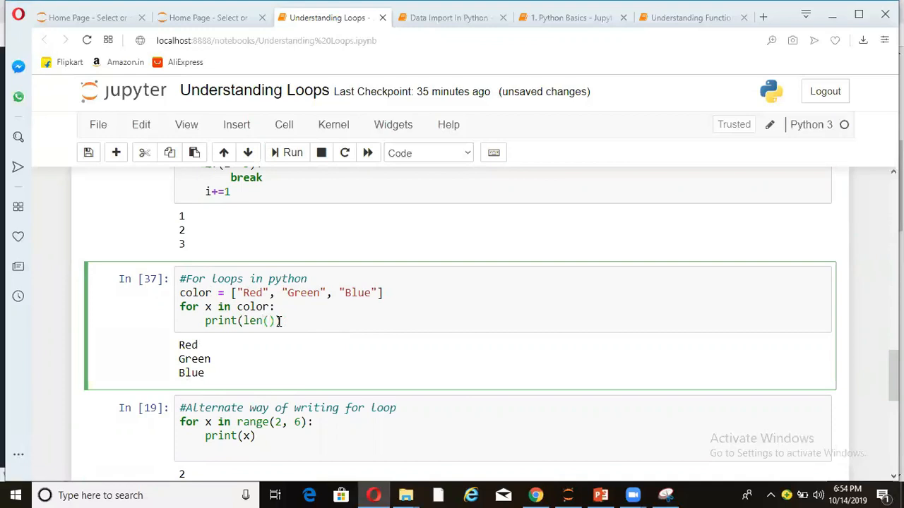
{"action": "type", "text": "x"}
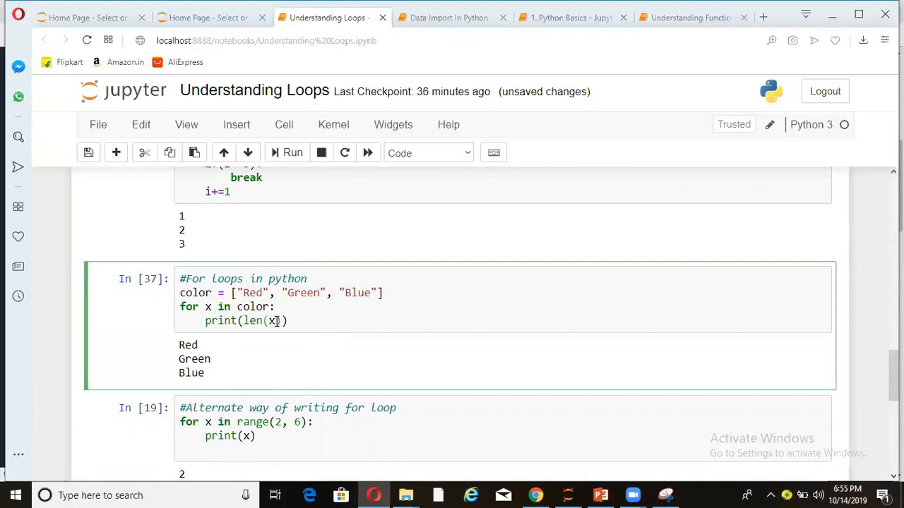
{"action": "left_click", "coordinate": [291, 152]}
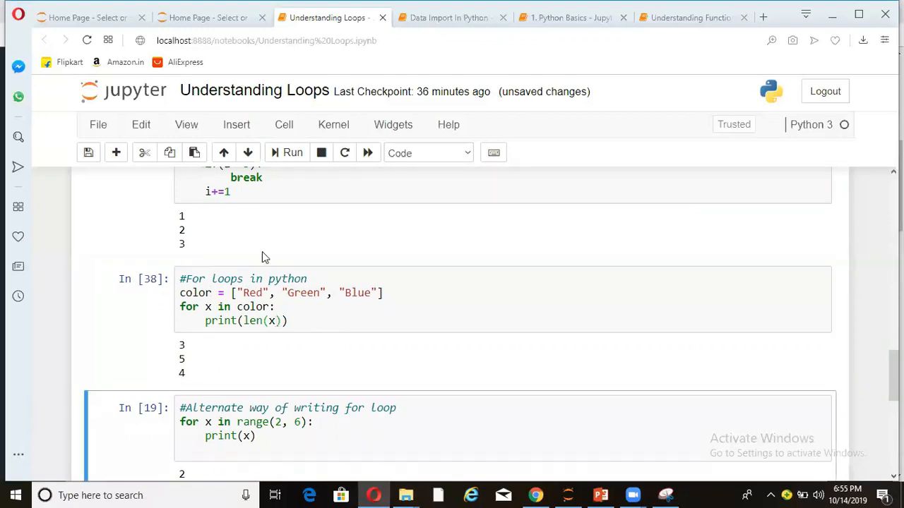
{"action": "left_click", "coordinate": [282, 307]}
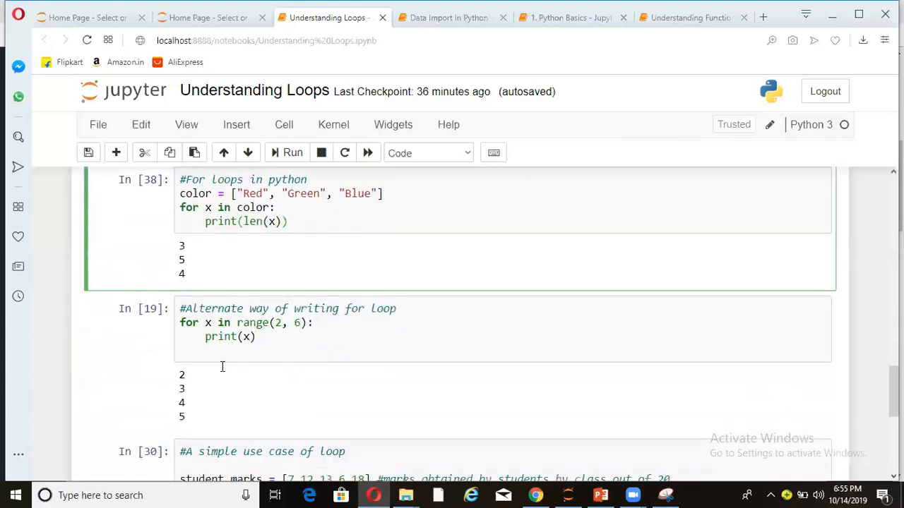
Scroll down to the new range(2, 6) cell and start editing it
{"action": "scroll", "scroll_direction": "down", "scroll_amount": 3}
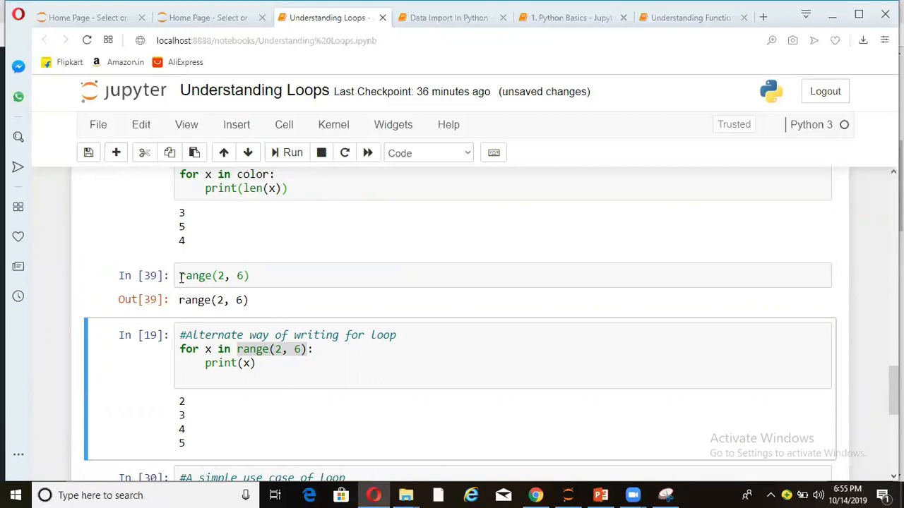
{"action": "left_click", "coordinate": [212, 276]}
{"action": "type", "text": "for i "}
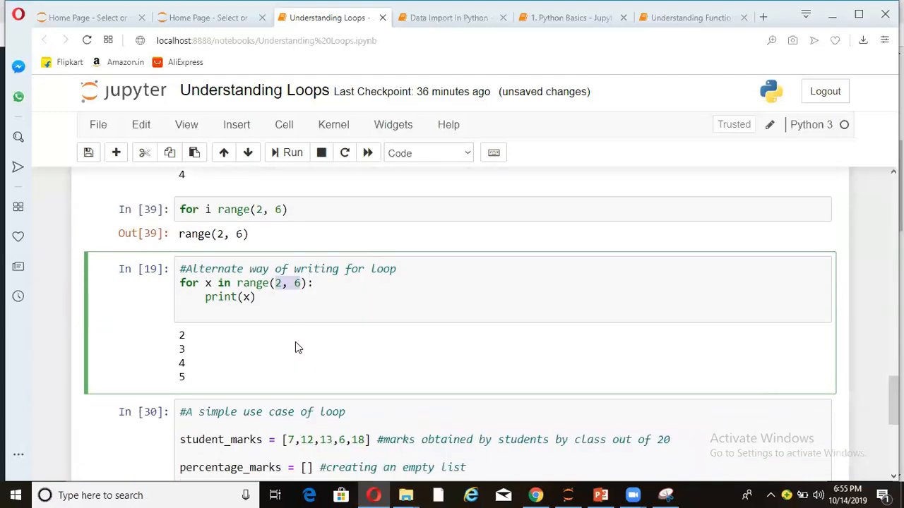
In the percentage-marks cell, highlight percentage_marks, loop variable i and the filling for loop
{"action": "scroll", "scroll_direction": "down", "scroll_amount": 3}
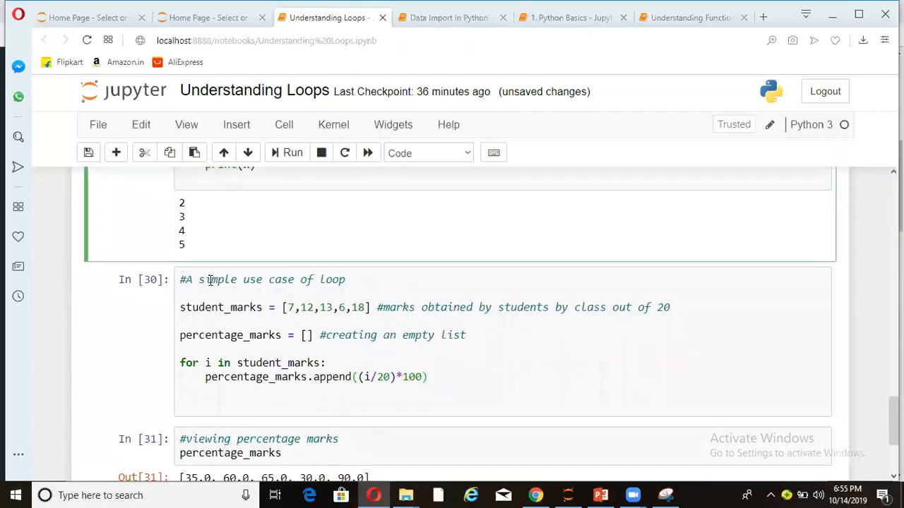
{"action": "left_click", "coordinate": [372, 298]}
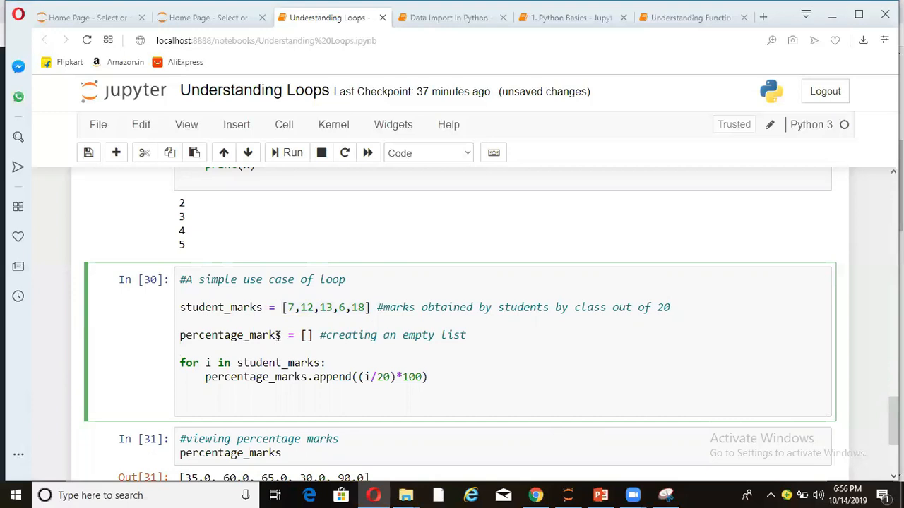
{"action": "double_click", "coordinate": [208, 335]}
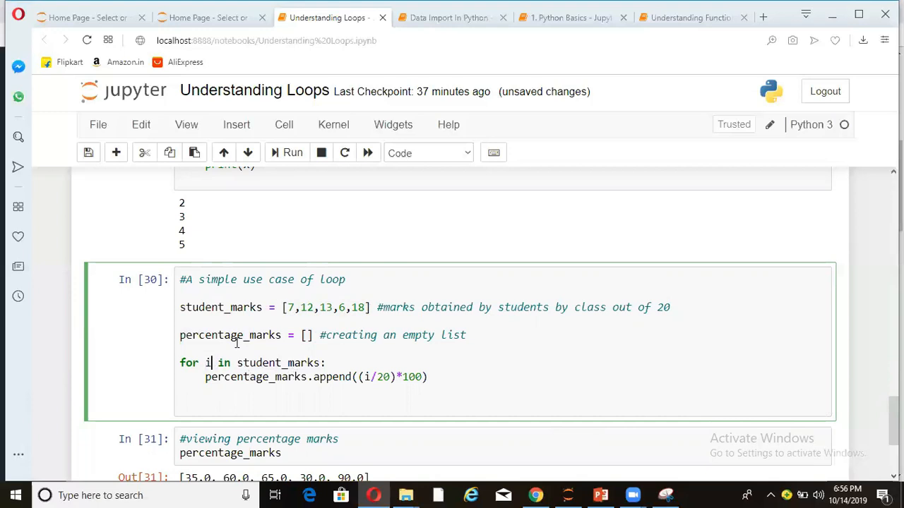
{"action": "double_click", "coordinate": [229, 335]}
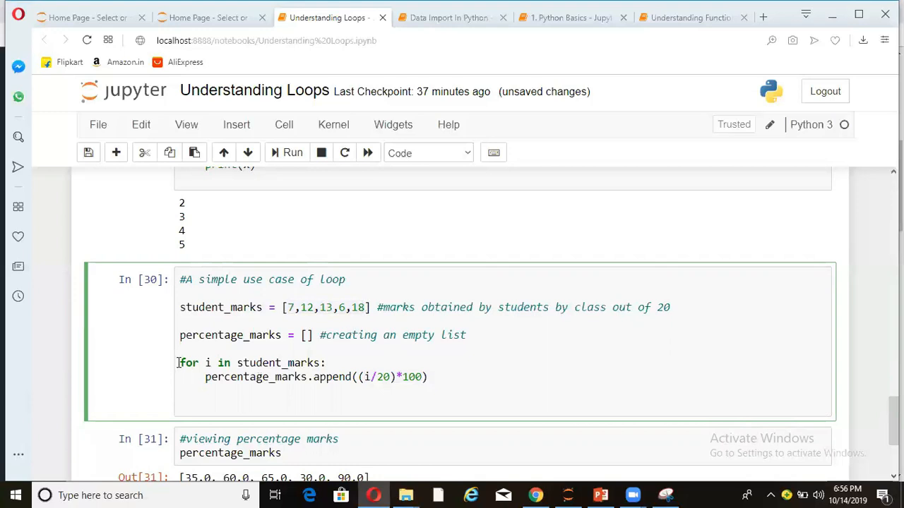
{"action": "left_click_drag", "start_coordinate": [180, 362], "coordinate": [428, 376]}
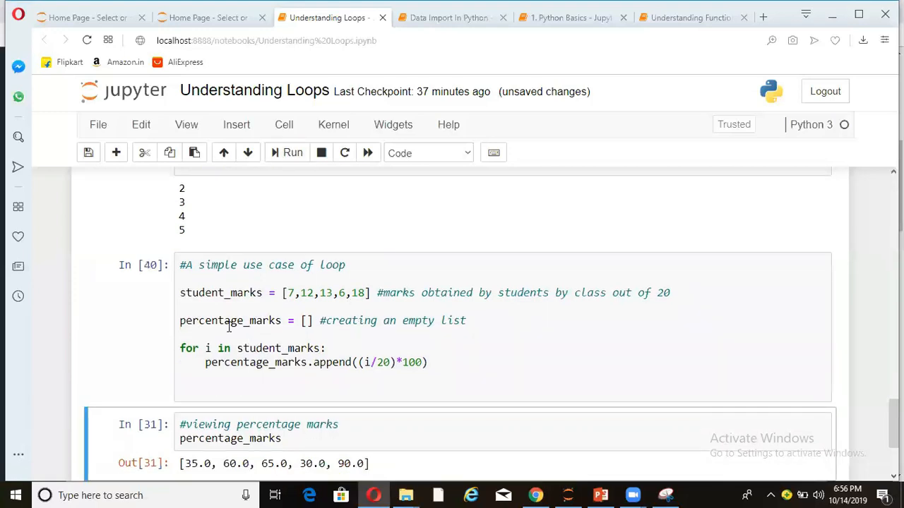
Highlight percentage_marks, the 60.0 output value and the percentage formula in the display cell
{"action": "double_click", "coordinate": [230, 320]}
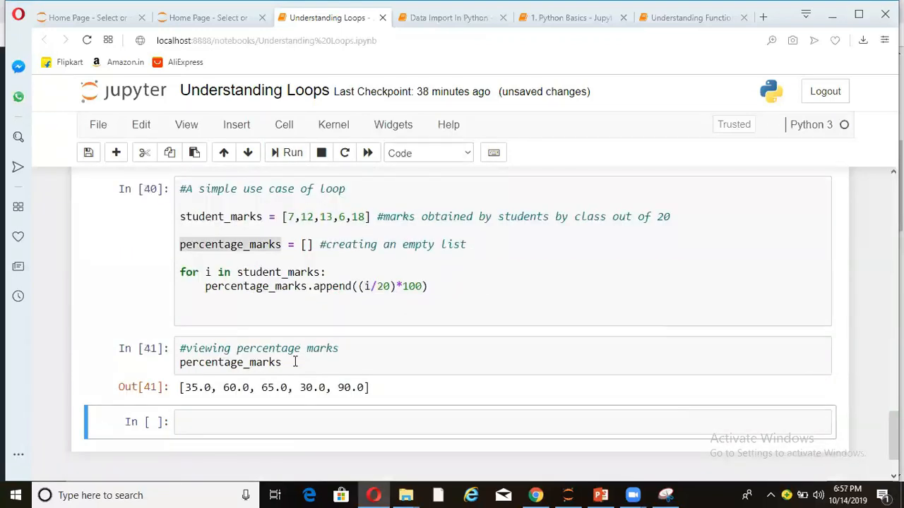
{"action": "mouse_move", "coordinate": [613, 227]}
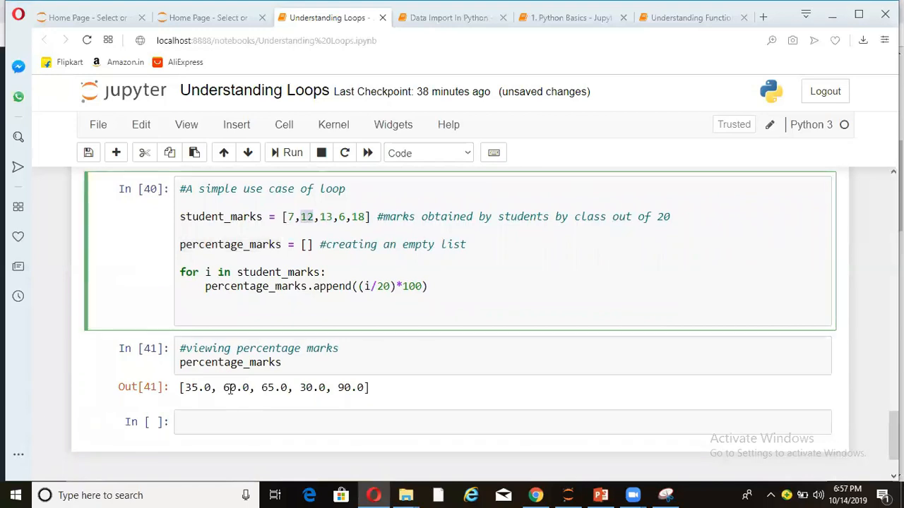
{"action": "double_click", "coordinate": [236, 387]}
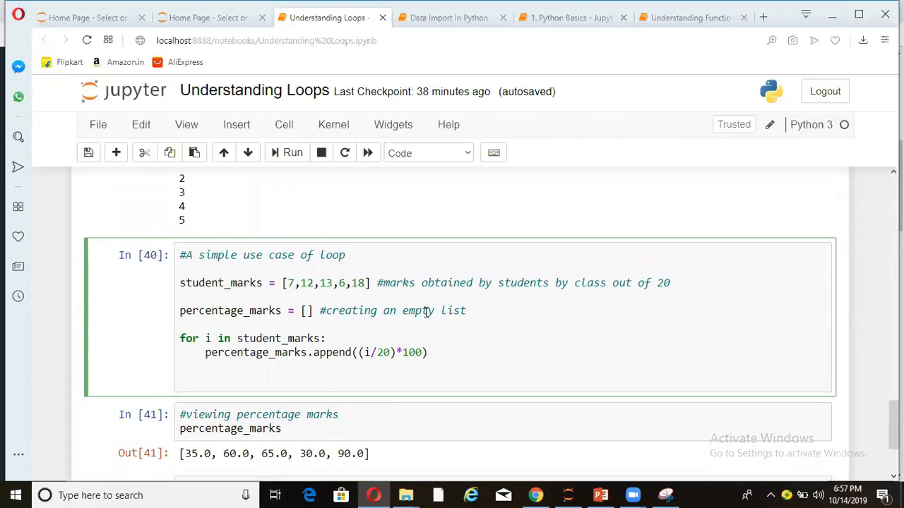
{"action": "left_click", "coordinate": [370, 352]}
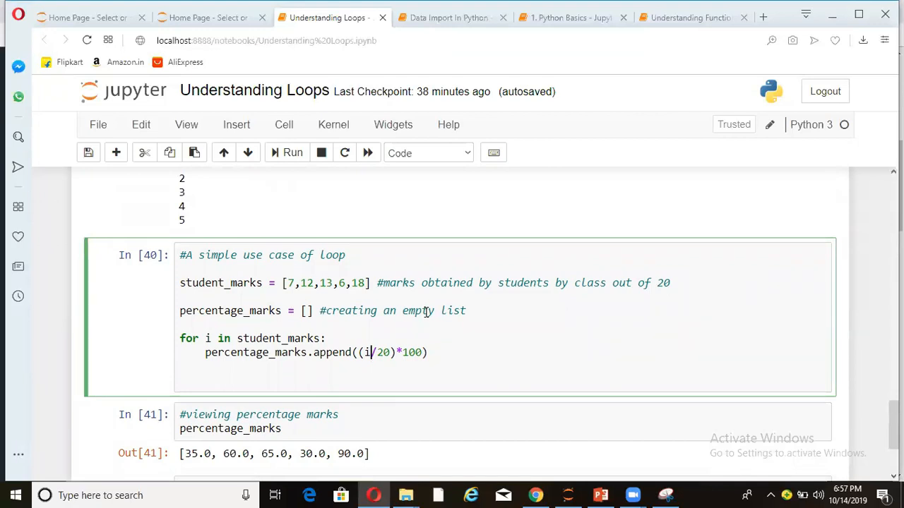